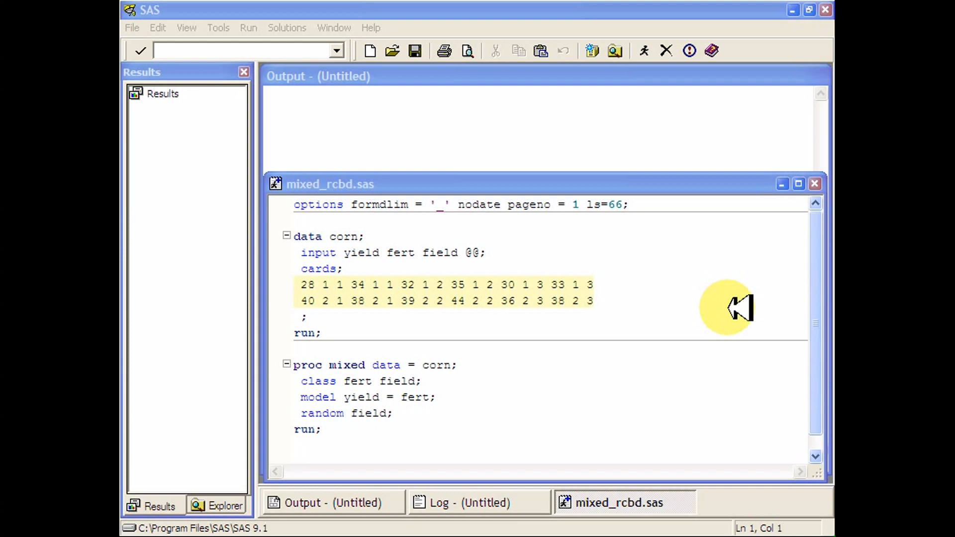
mouse_move(717, 189)
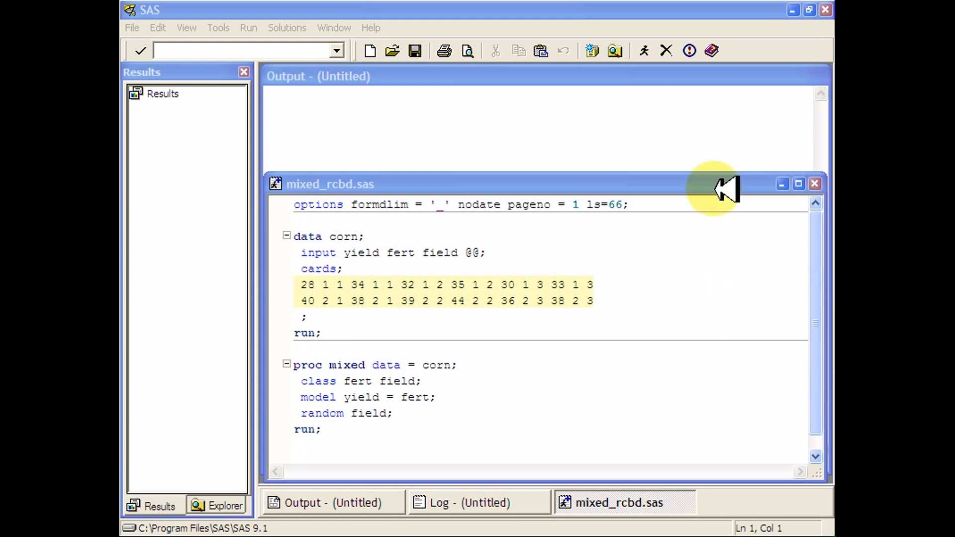
mouse_move(618, 250)
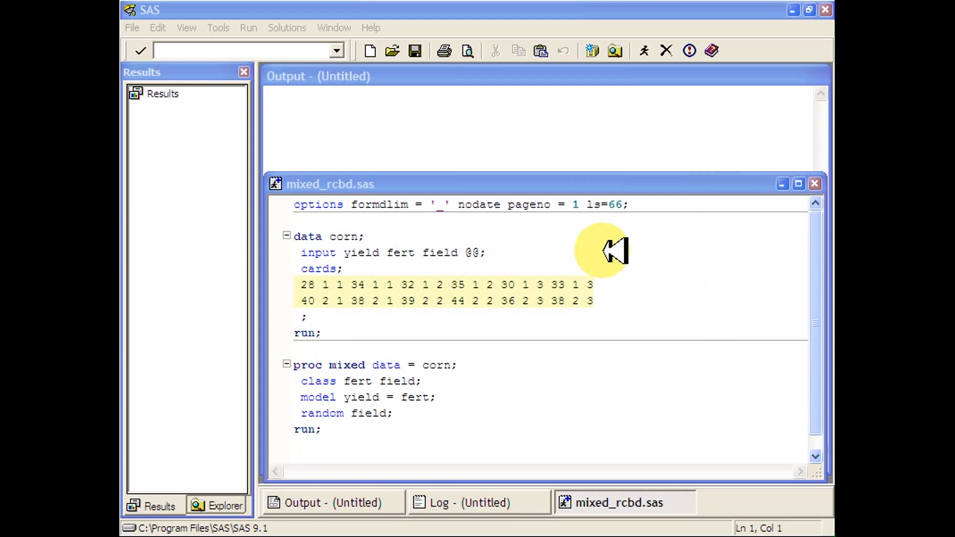
mouse_move(537, 332)
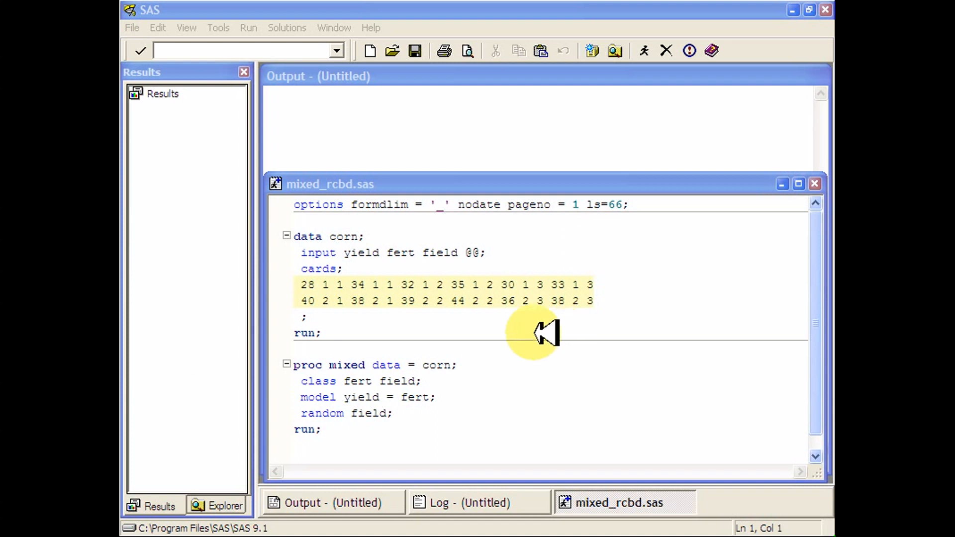
mouse_move(528, 346)
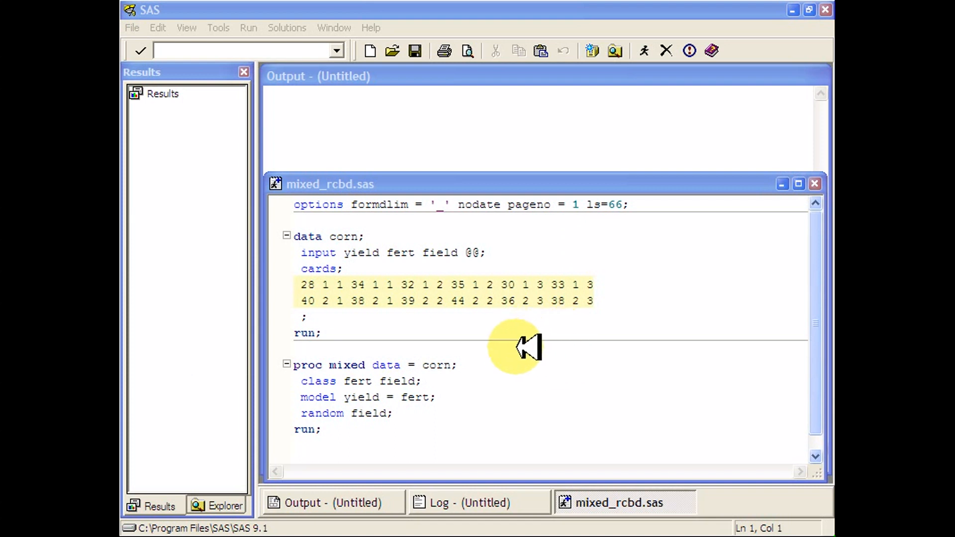
mouse_move(504, 345)
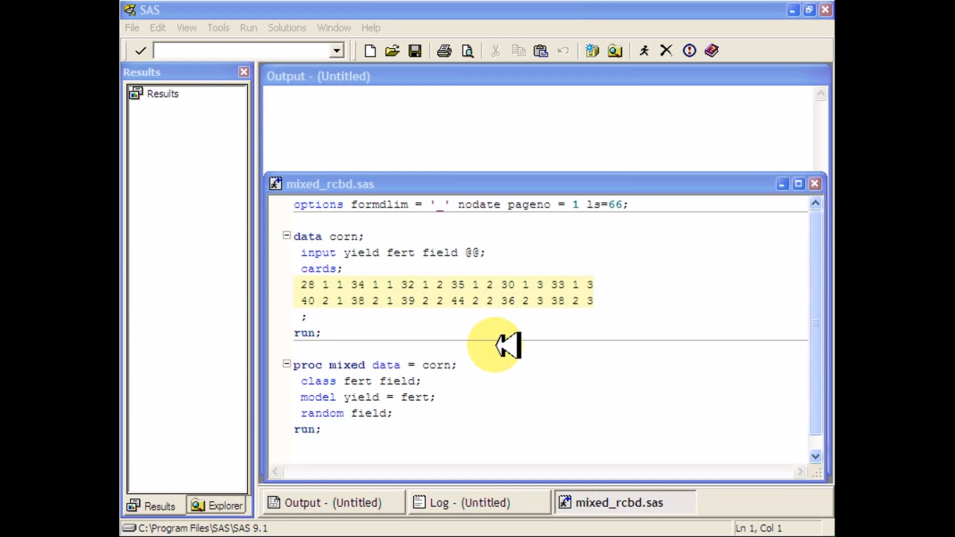
mouse_move(452, 328)
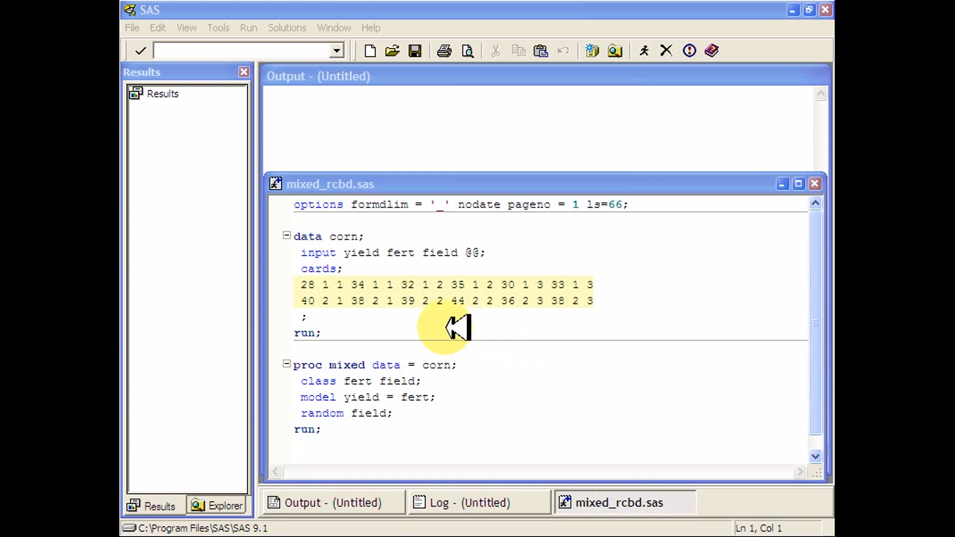
mouse_move(396, 283)
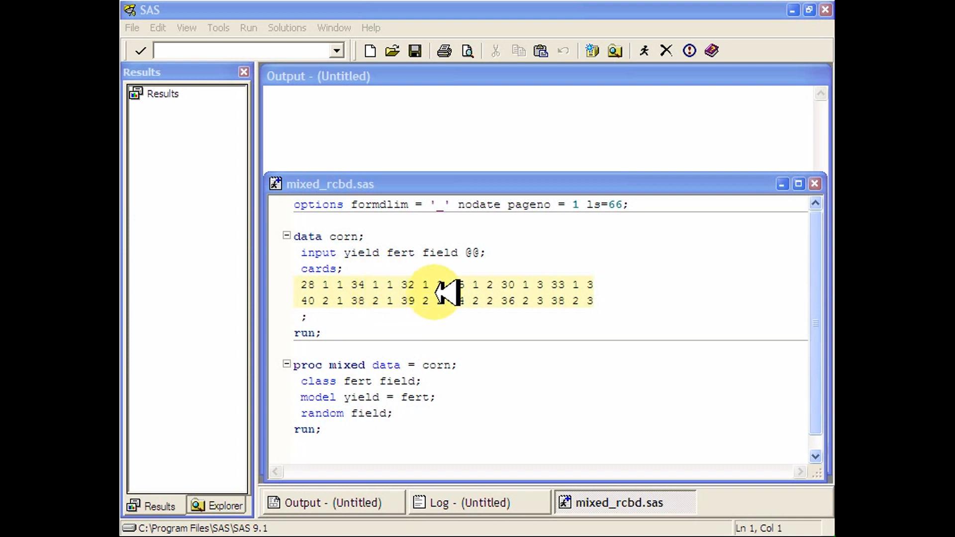
mouse_move(510, 313)
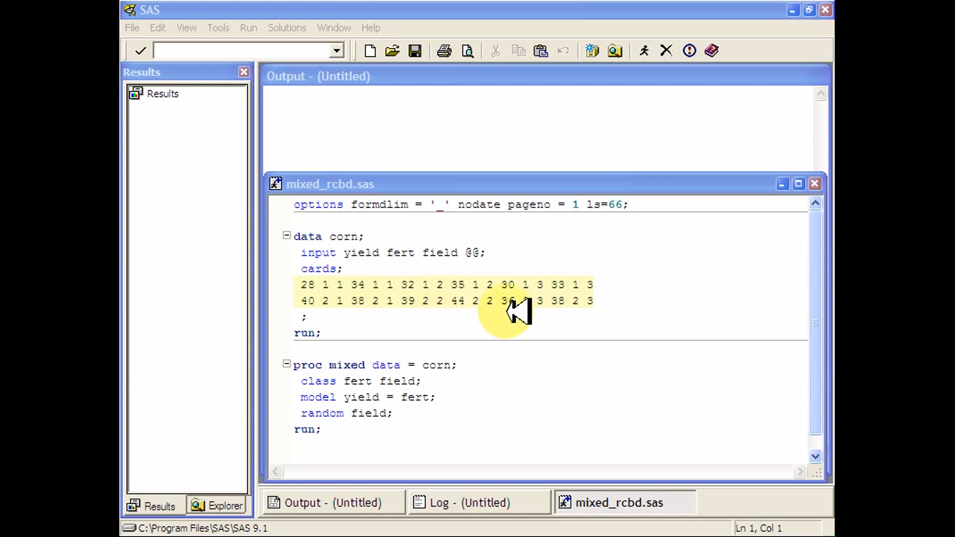
mouse_move(520, 283)
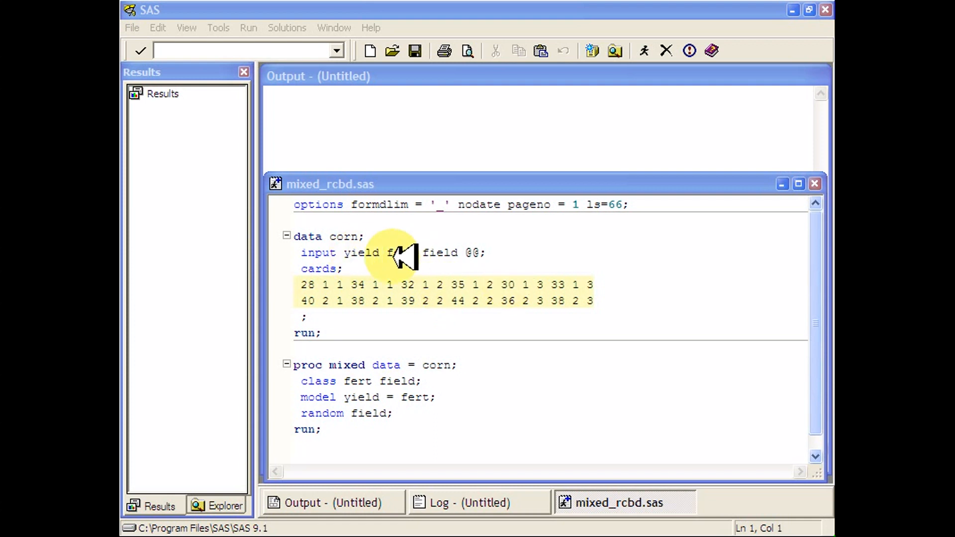
mouse_move(416, 261)
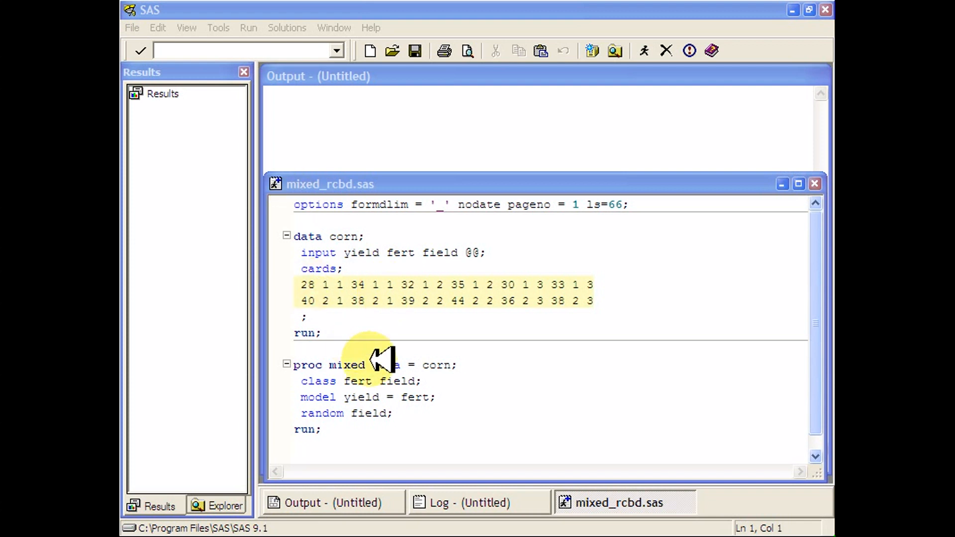
Step: Complete the model statement with 'field' as the block term
left_click(335, 366)
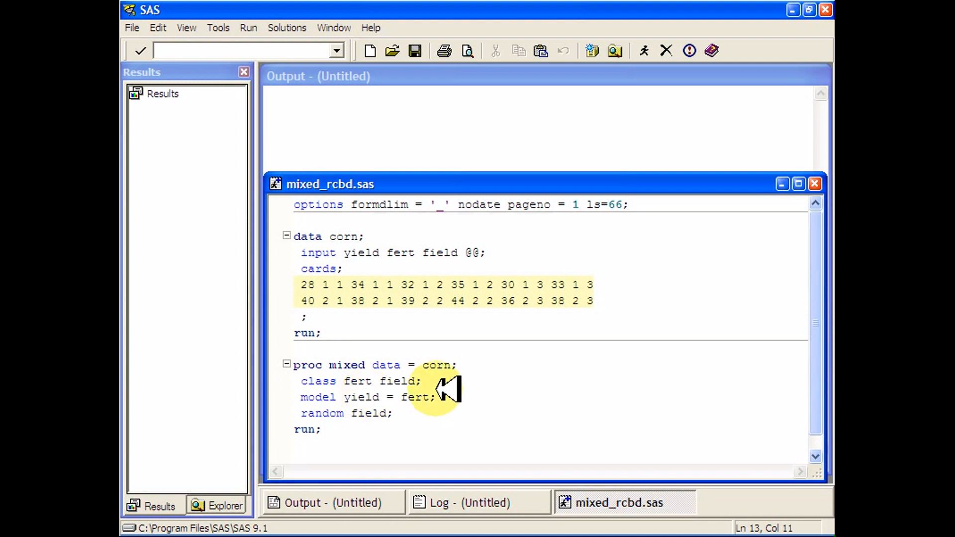
mouse_move(368, 399)
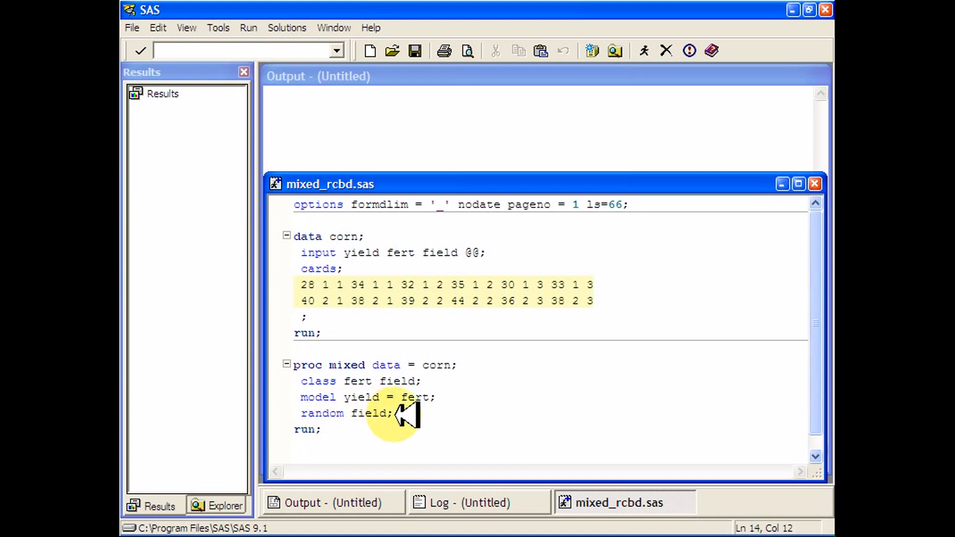
left_click(431, 398)
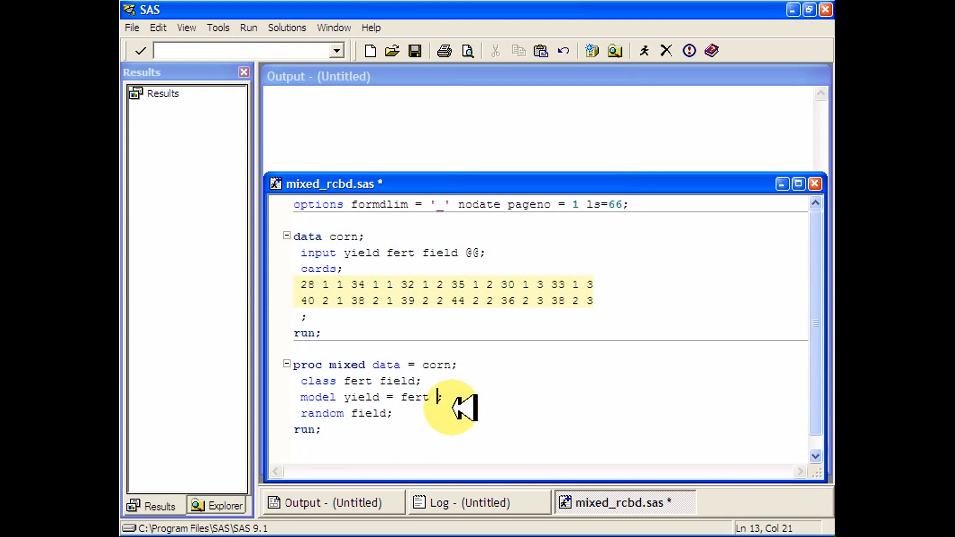
type("field")
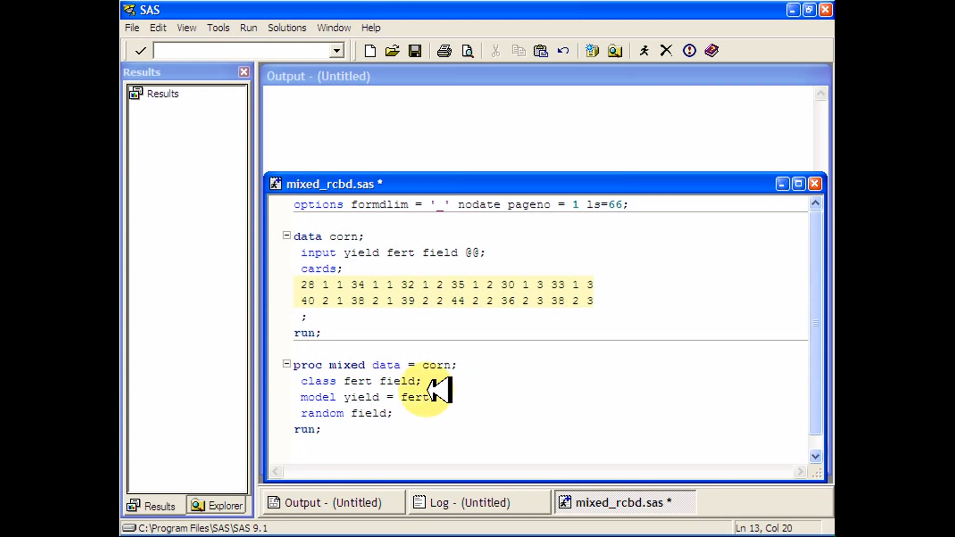
mouse_move(417, 425)
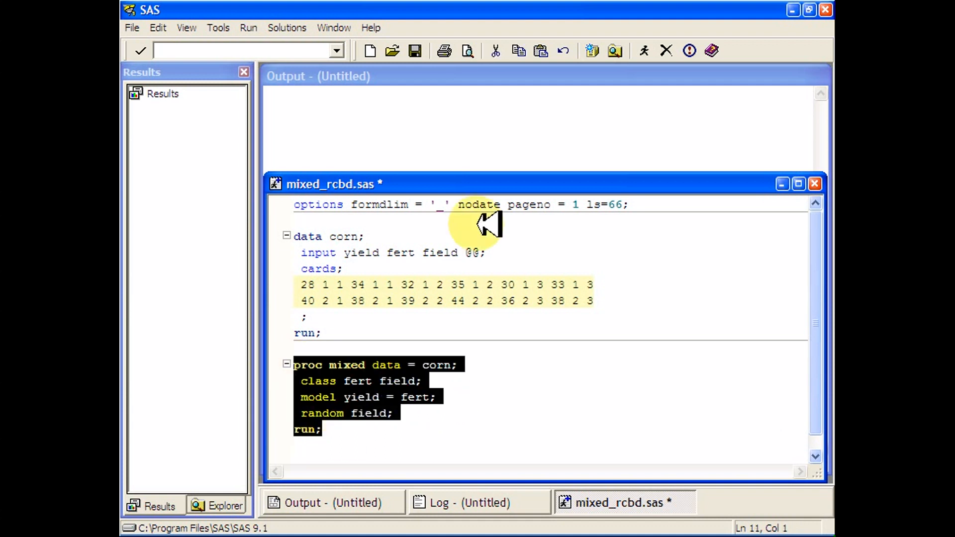
mouse_move(648, 138)
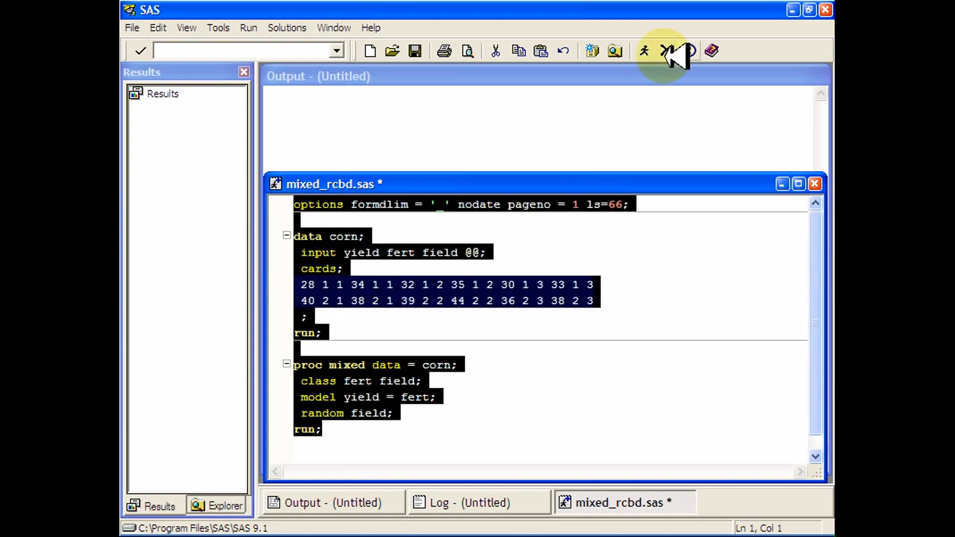
Step: Submit the corn yield program and review the covariance estimates and fert F test output
left_click(647, 51)
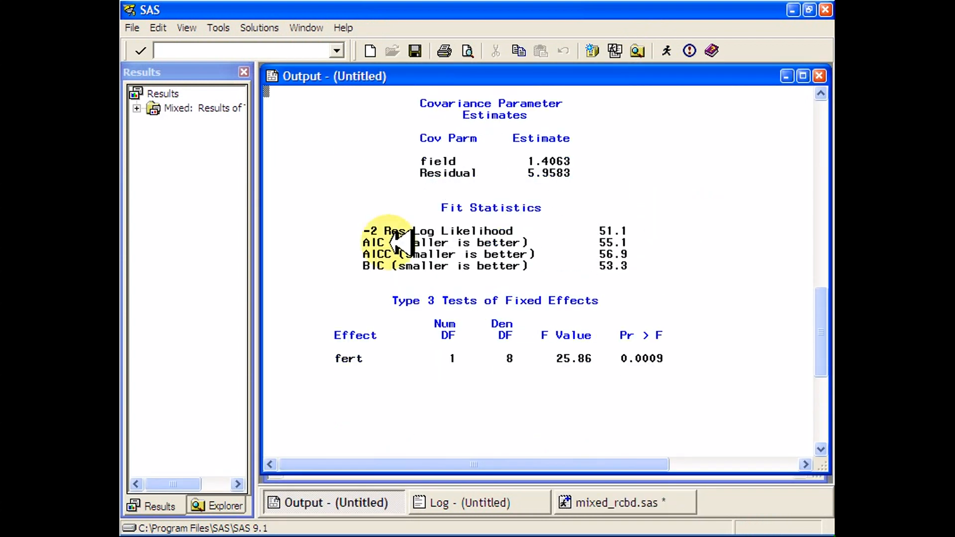
scroll("down", 3)
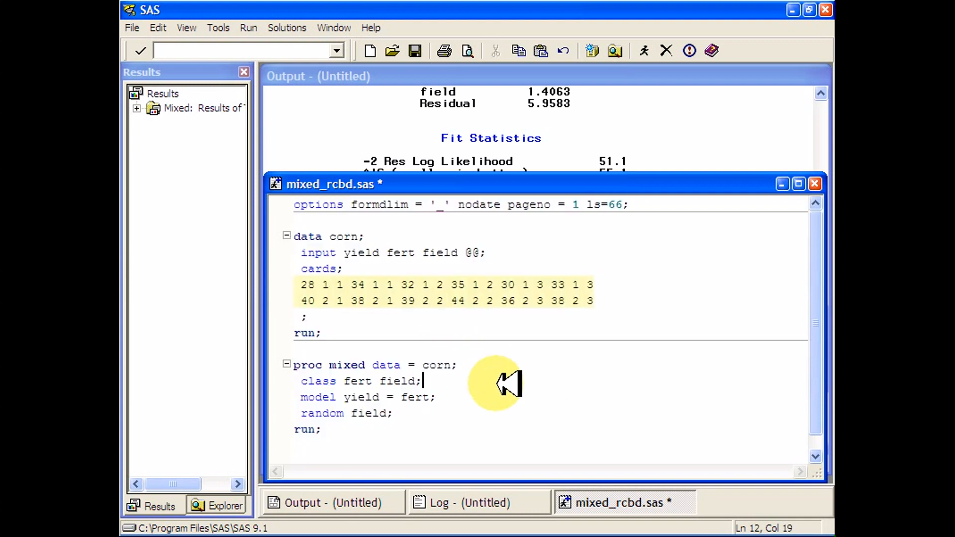
mouse_move(433, 431)
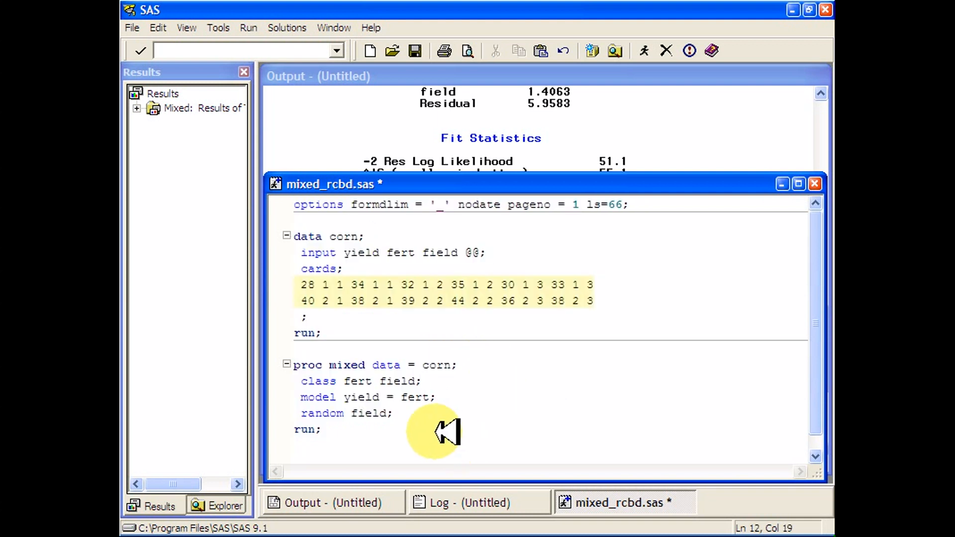